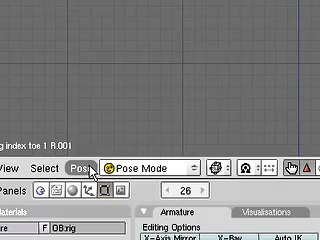
- Insert a RotScale keyframe for the bones' current pose at frame 26
left_click(78, 162)
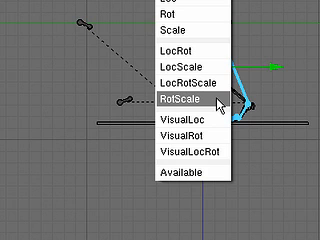
left_click(190, 100)
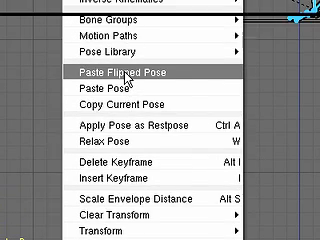
- Paste the flipped pose onto the armature and key it as RotScale
left_click(130, 74)
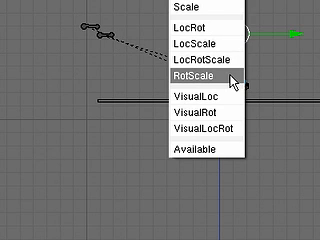
left_click(200, 73)
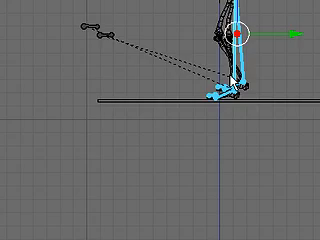